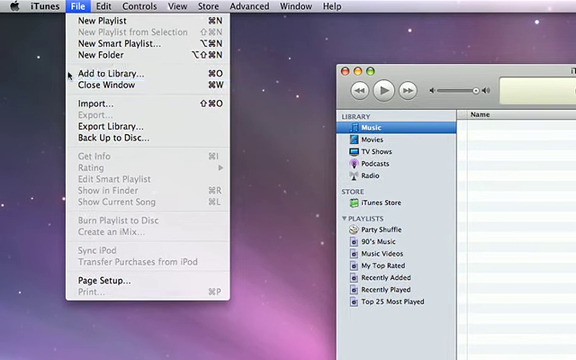
Add the Music folder from John's Backup Drive to the iTunes library
{"action": "left_click", "coordinate": [112, 90]}
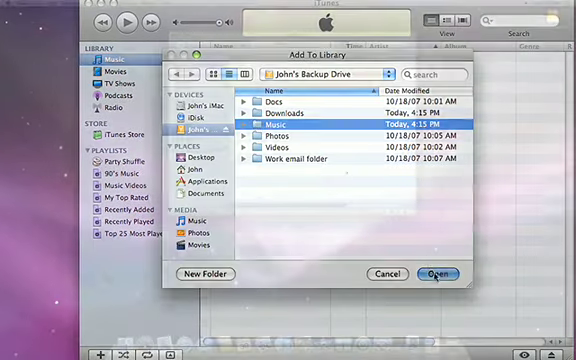
{"action": "left_click", "coordinate": [441, 274]}
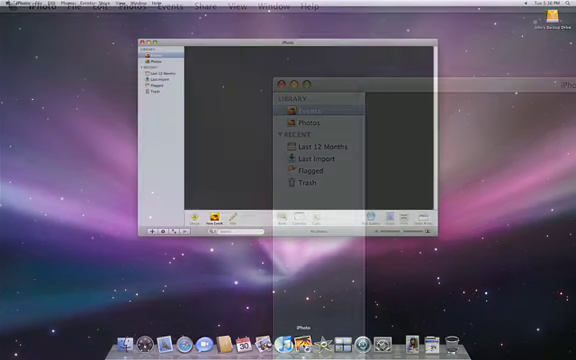
Import the backup drive's Photos folder into the iPhoto library
{"action": "left_click", "coordinate": [62, 7]}
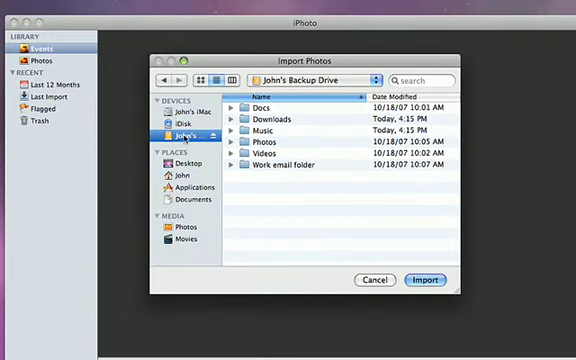
{"action": "left_click", "coordinate": [258, 142]}
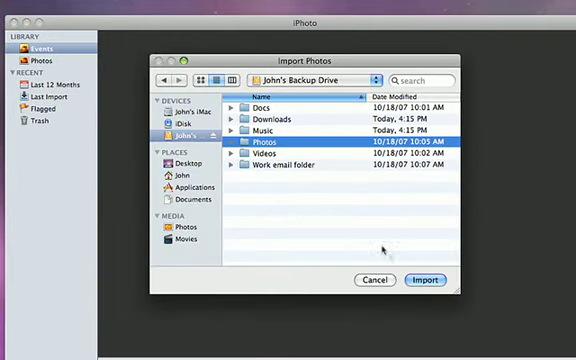
{"action": "left_click", "coordinate": [431, 280]}
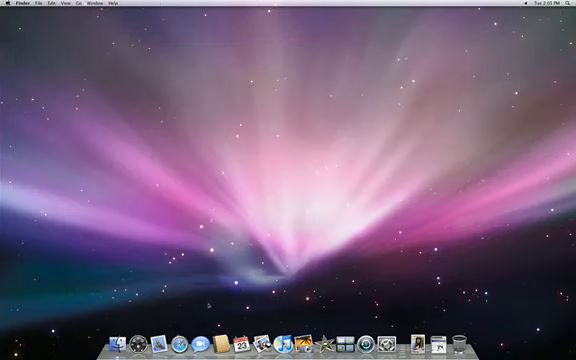
Launch Safari and browse Apple's 'How to move to Mac' page
{"action": "left_click", "coordinate": [190, 338]}
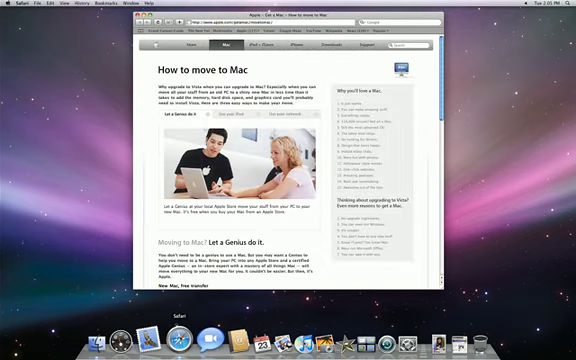
{"action": "left_click", "coordinate": [245, 123]}
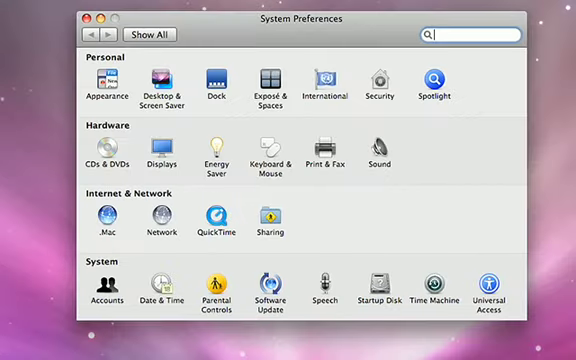
{"action": "mouse_move", "coordinate": [168, 82]}
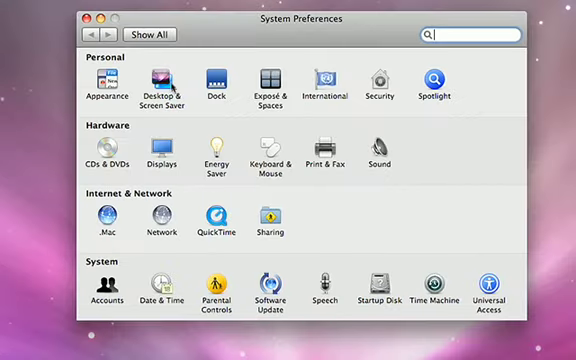
Open the Desktop & Screen Saver pane, showing Nature pictures with Aurora current
{"action": "left_click", "coordinate": [160, 80]}
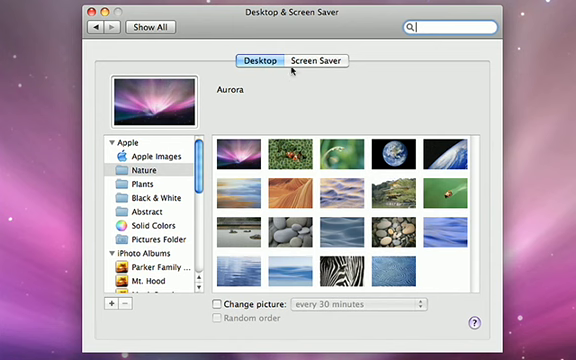
Select Flurry as the screen saver
{"action": "left_click", "coordinate": [314, 61]}
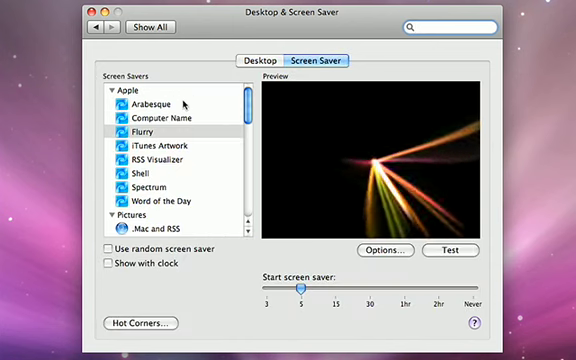
{"action": "left_click", "coordinate": [150, 104]}
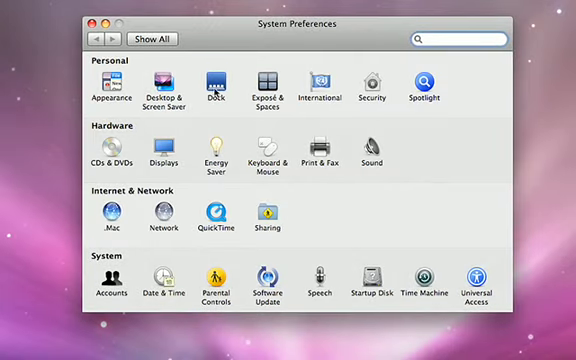
{"action": "left_click", "coordinate": [214, 84]}
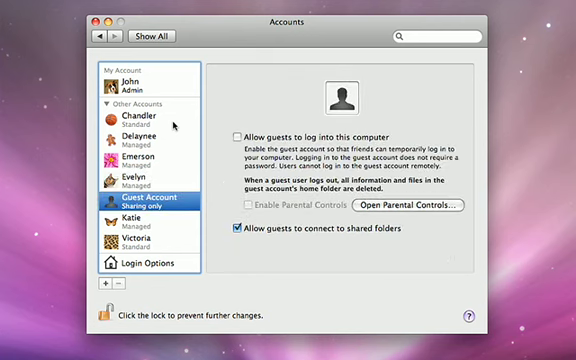
Add standard user Connor with a password and baseball picture, then show Mail & iChat parental controls
{"action": "left_click", "coordinate": [130, 243]}
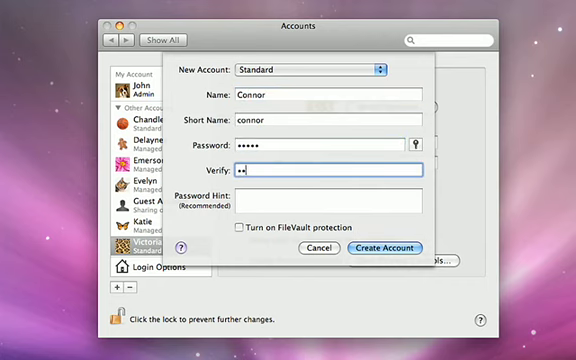
{"action": "left_click", "coordinate": [386, 248]}
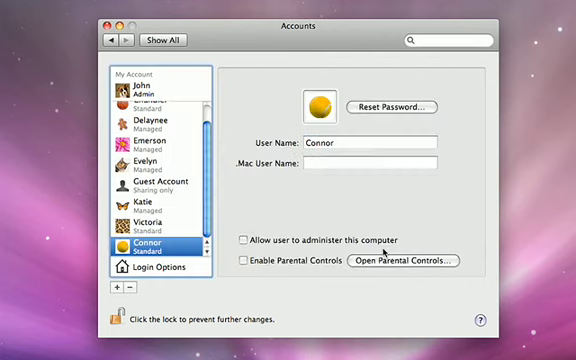
{"action": "left_click", "coordinate": [311, 107]}
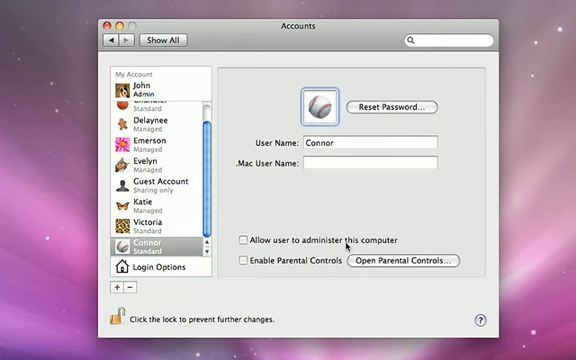
{"action": "left_click", "coordinate": [247, 261]}
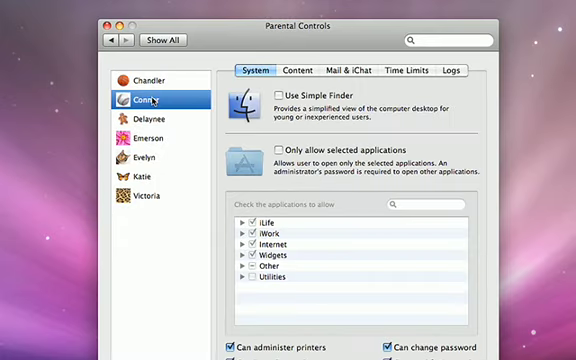
{"action": "left_click", "coordinate": [347, 69]}
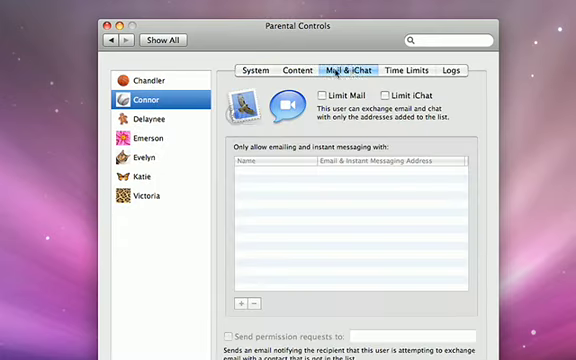